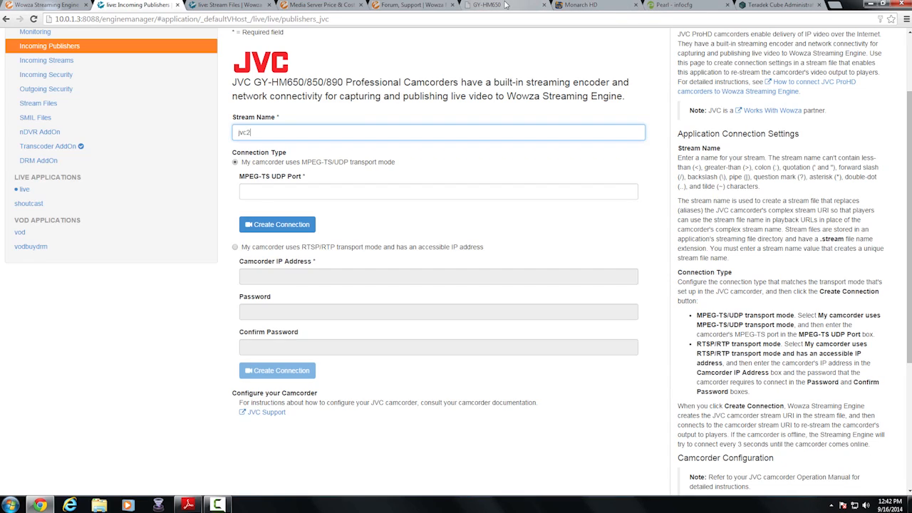
Switch from the JVC publisher page to the GY-HM650 camera's web interface.
click(484, 6)
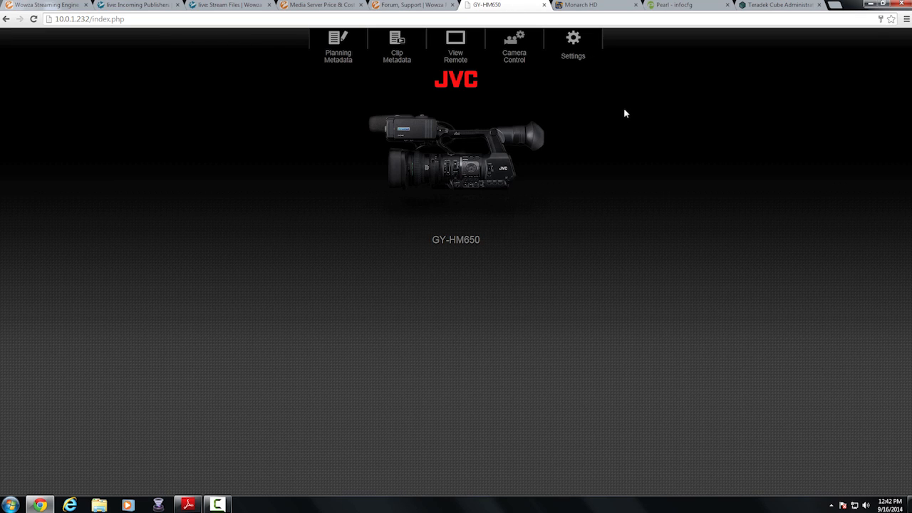
mouse_move(629, 107)
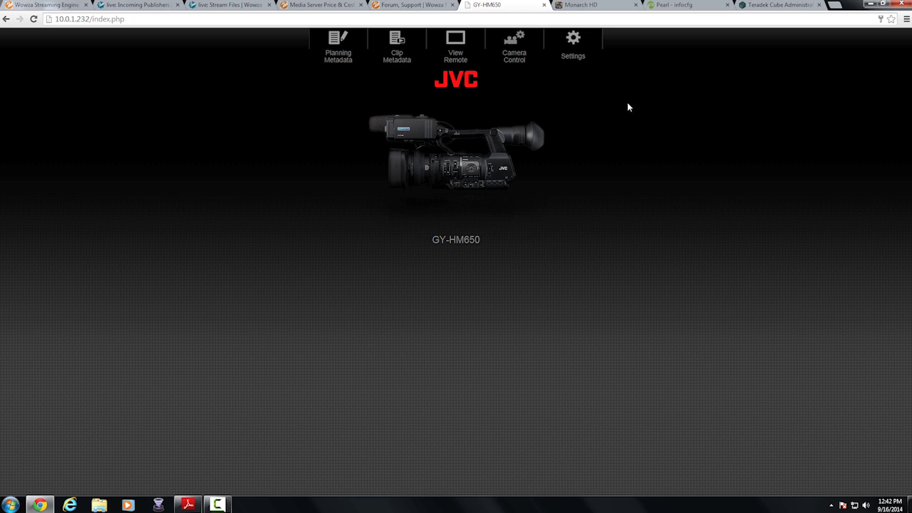